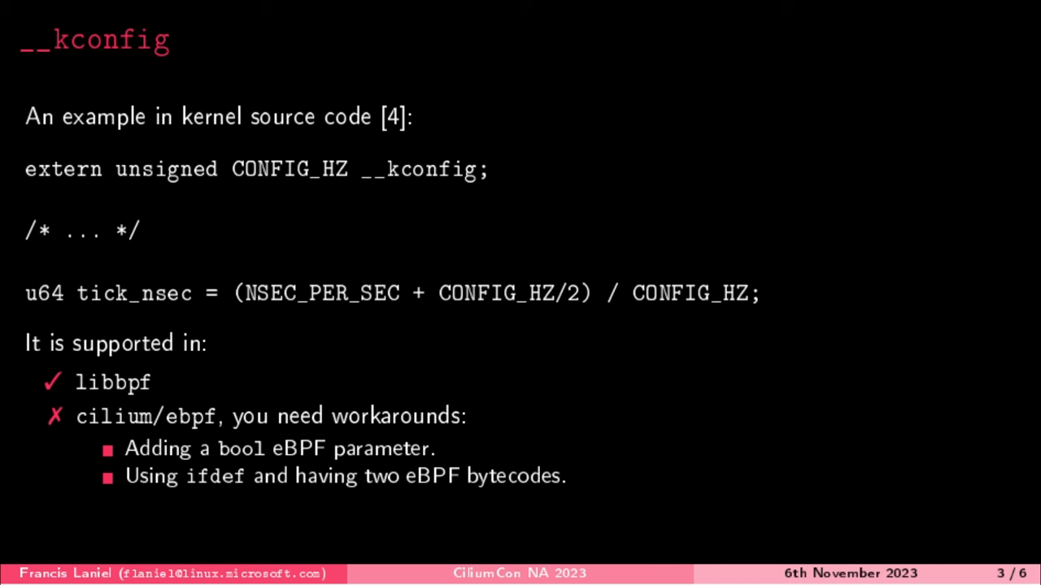
{"action": "key", "text": "Right"}
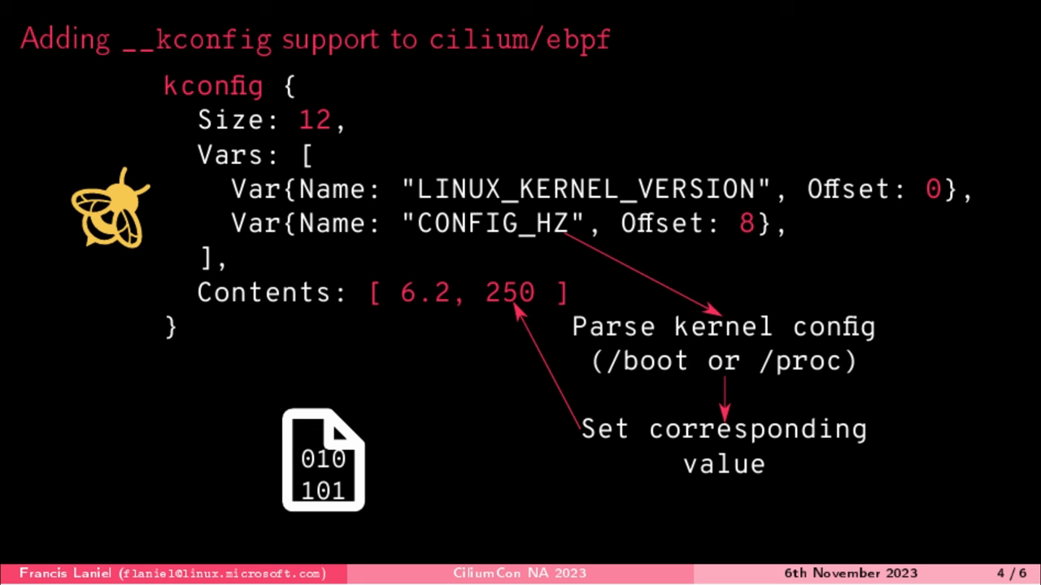
{"action": "key", "text": "Right"}
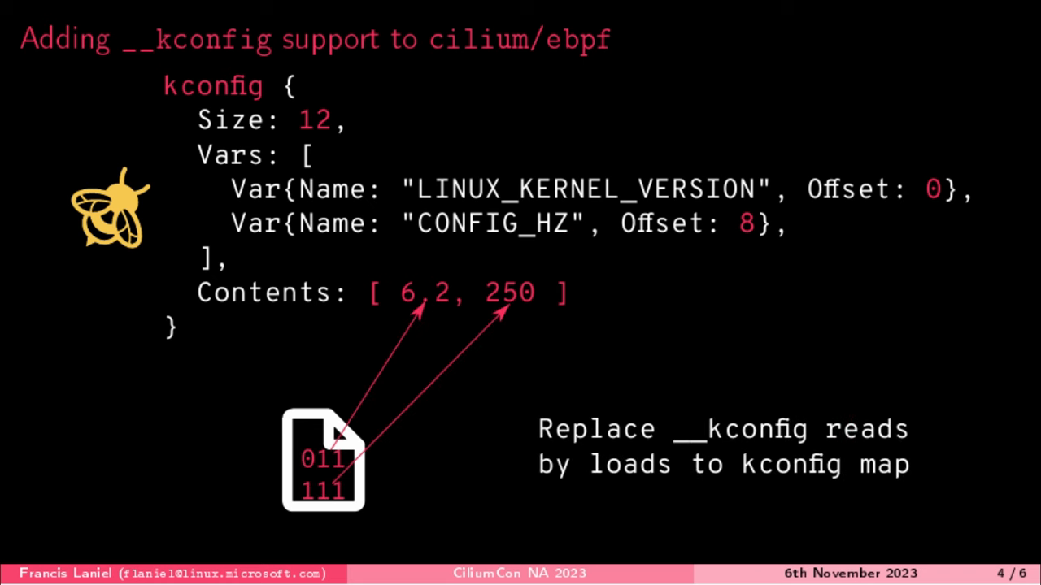